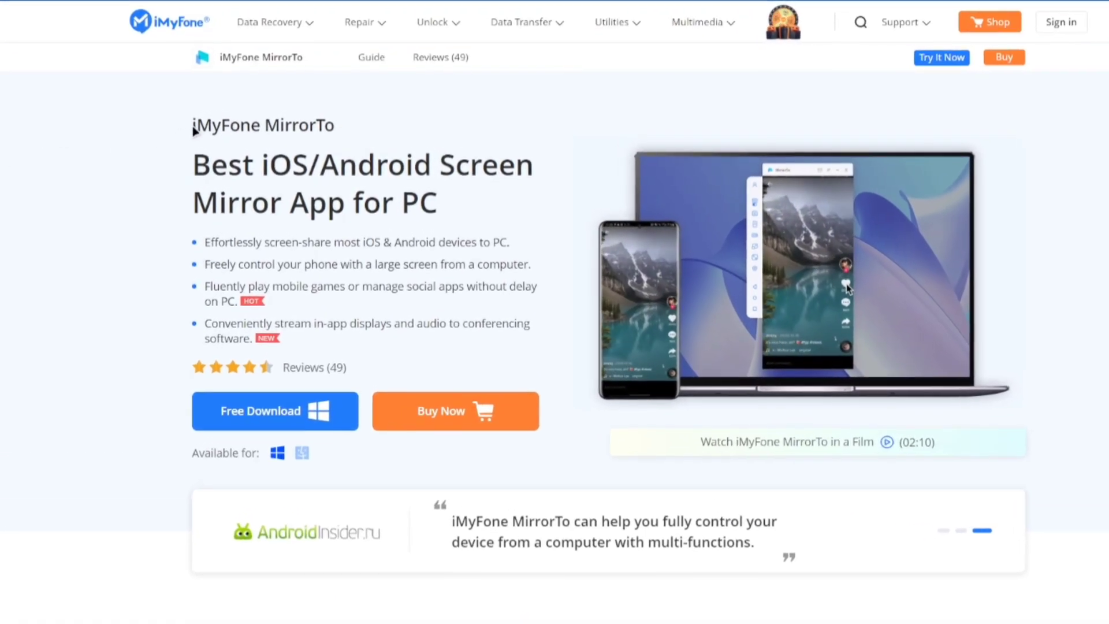
# - Launch the freshly installed MirrorTo with Start Now, revealing the 1-Year Plan account panel
pyautogui.scroll(-3)
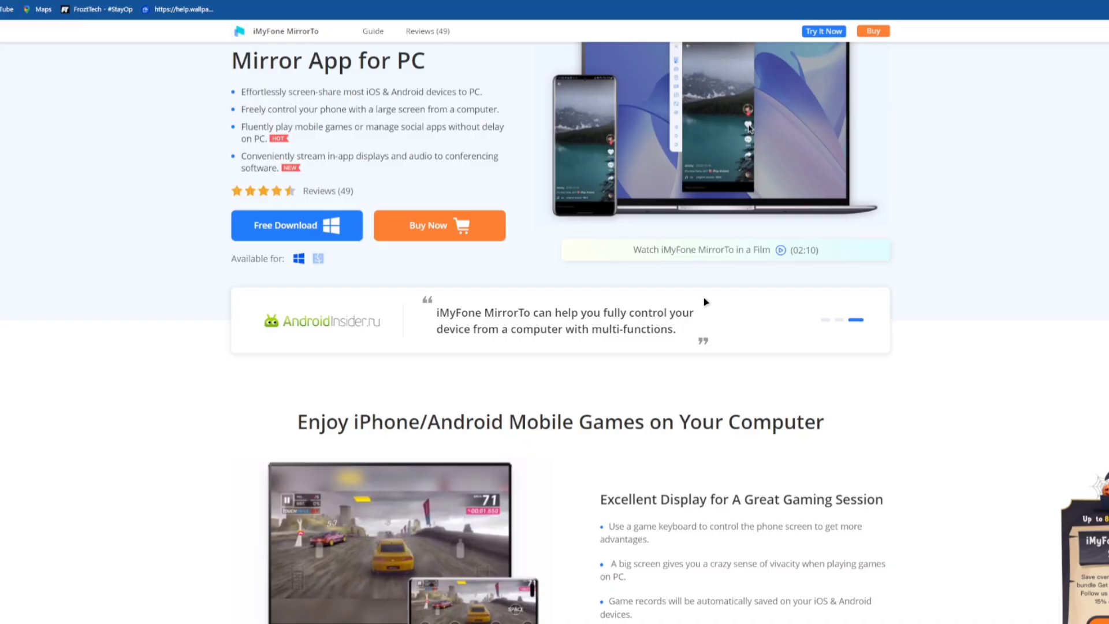
pyautogui.scroll(-3)
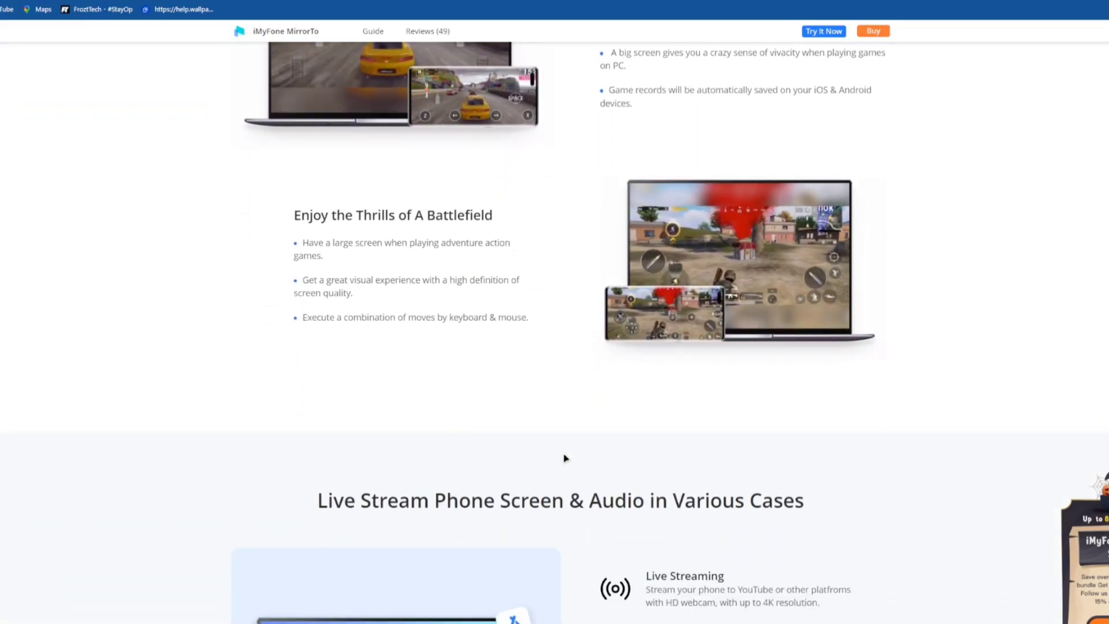
pyautogui.scroll(-3)
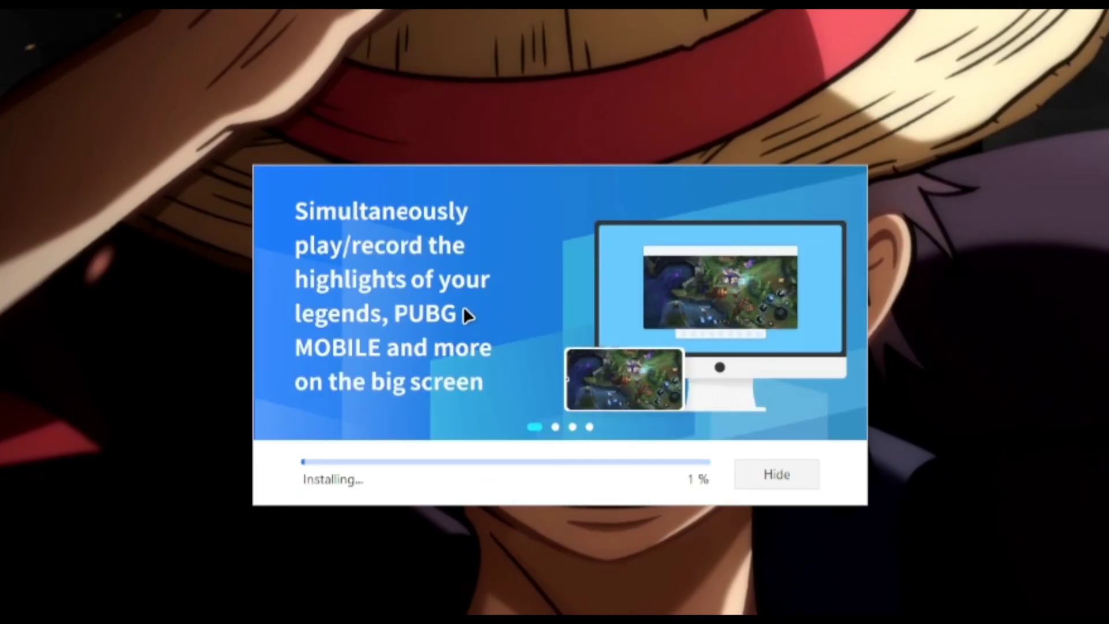
pyautogui.moveTo(621, 264)
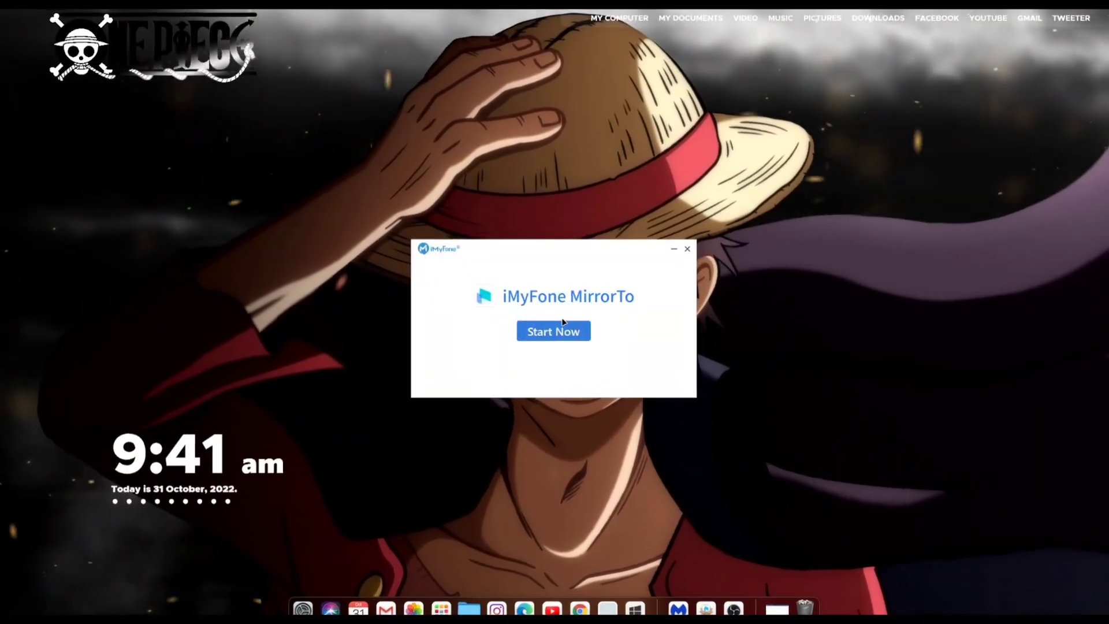
pyautogui.click(553, 332)
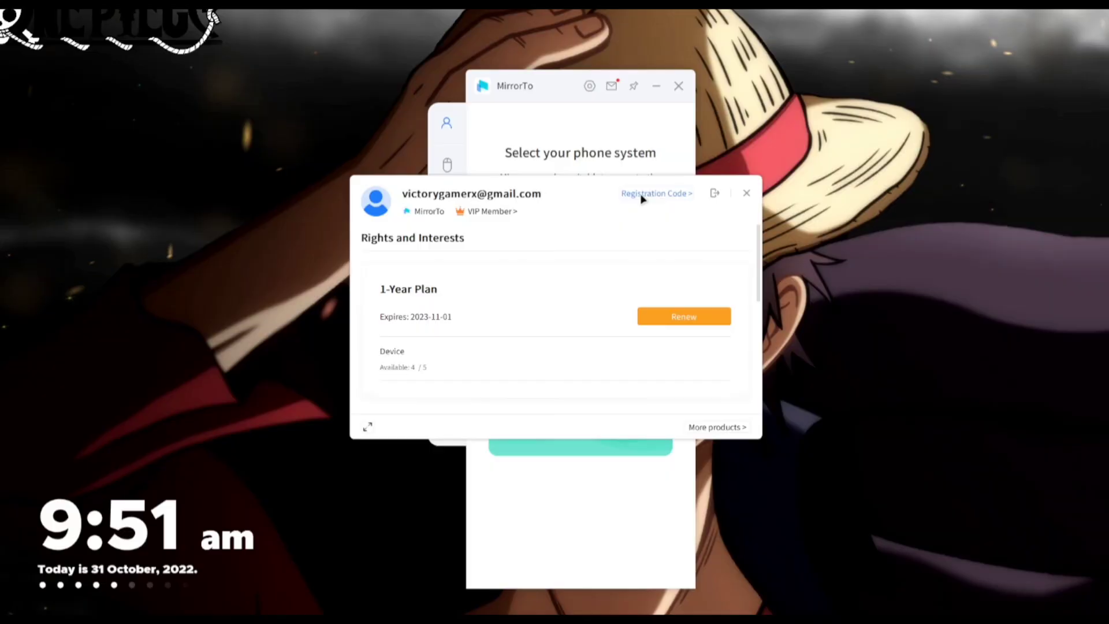
# - In General Settings set Watermark to No and Picture quality to Very high
pyautogui.click(654, 193)
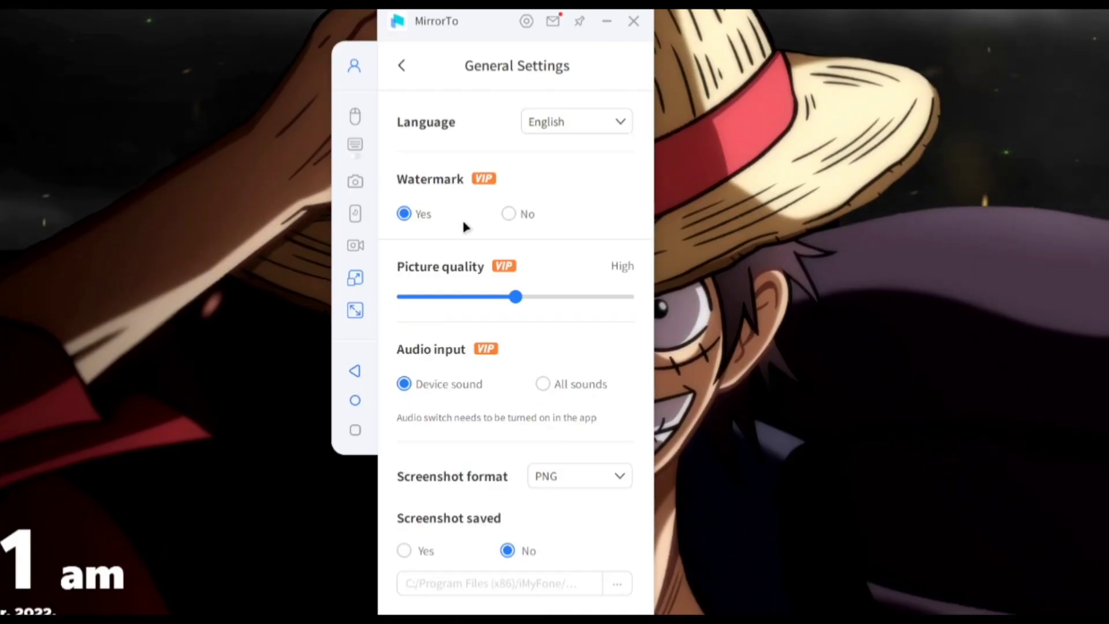
pyautogui.click(509, 214)
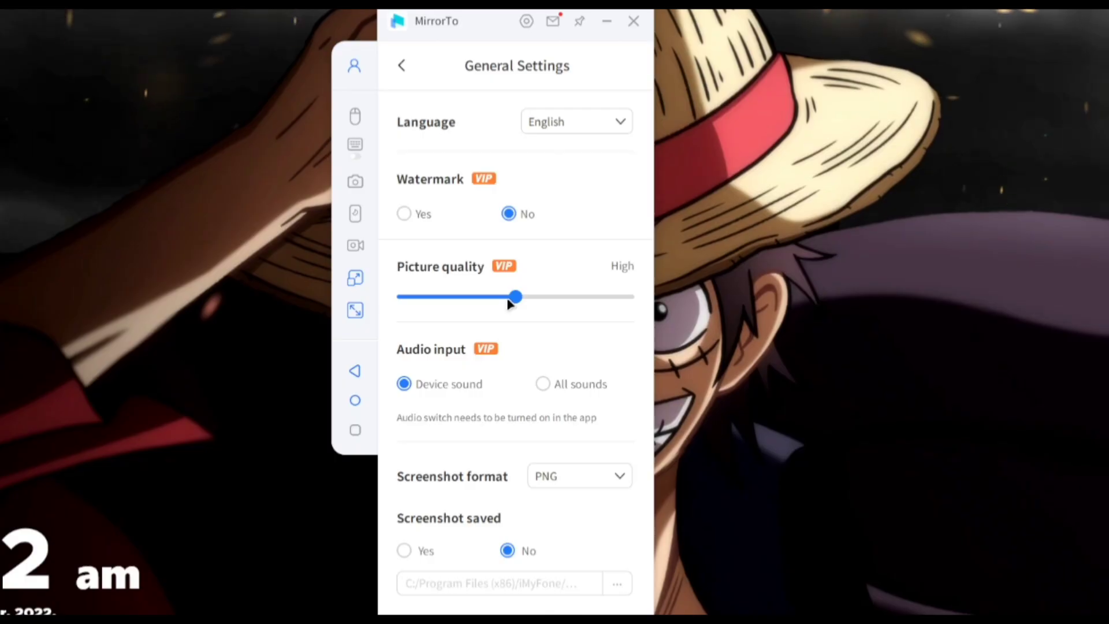
pyautogui.moveTo(516, 297); pyautogui.dragTo(572, 297)
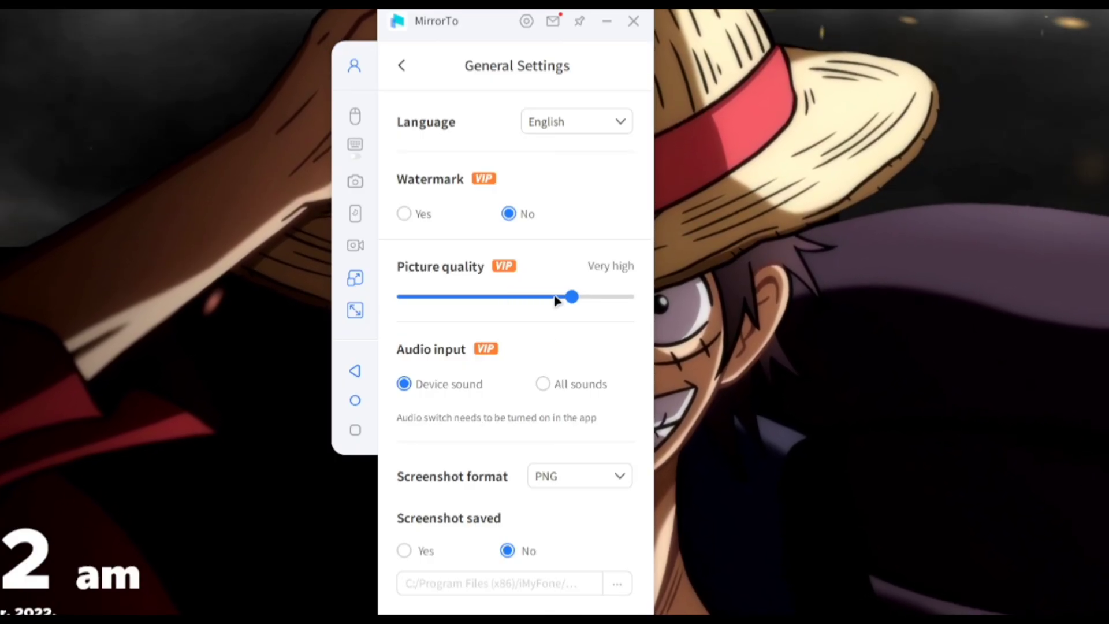
pyautogui.scroll(-3)
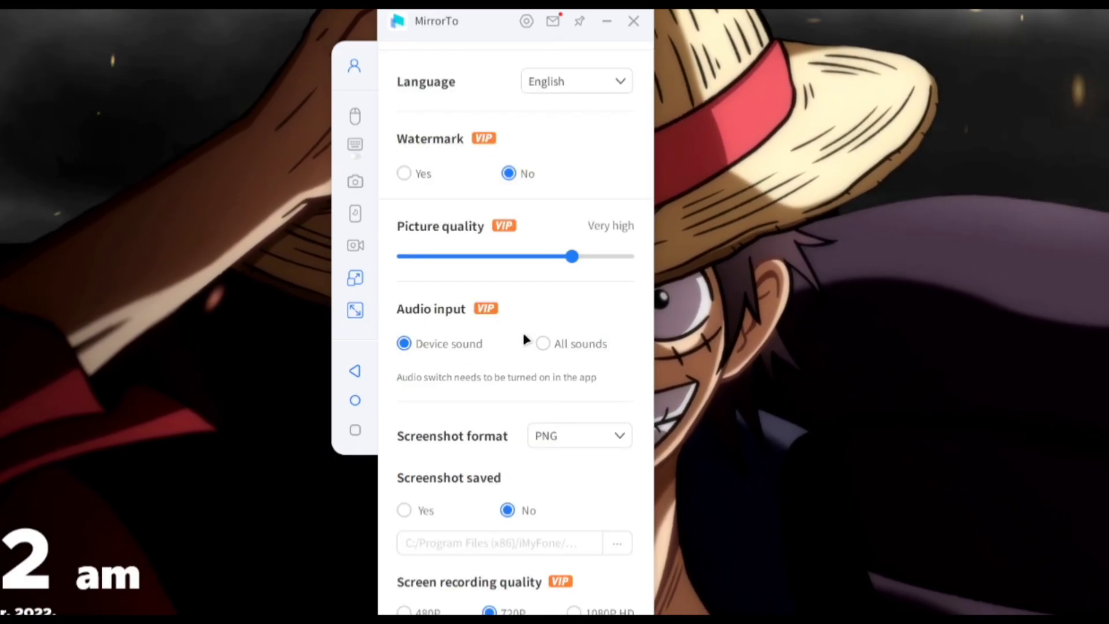
pyautogui.scroll(-3)
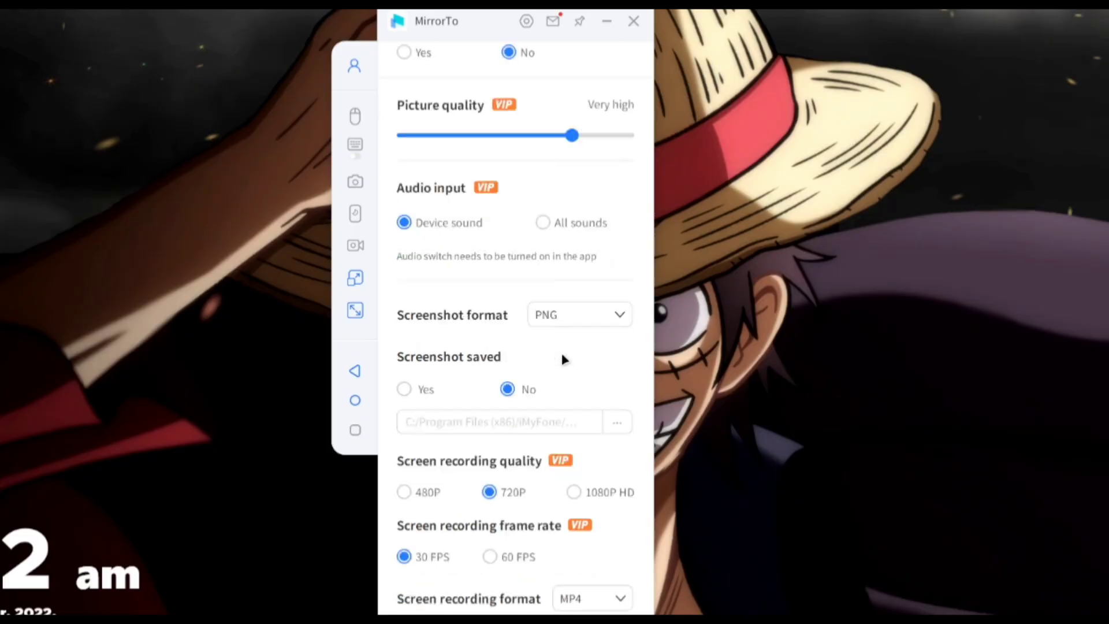
pyautogui.scroll(-3)
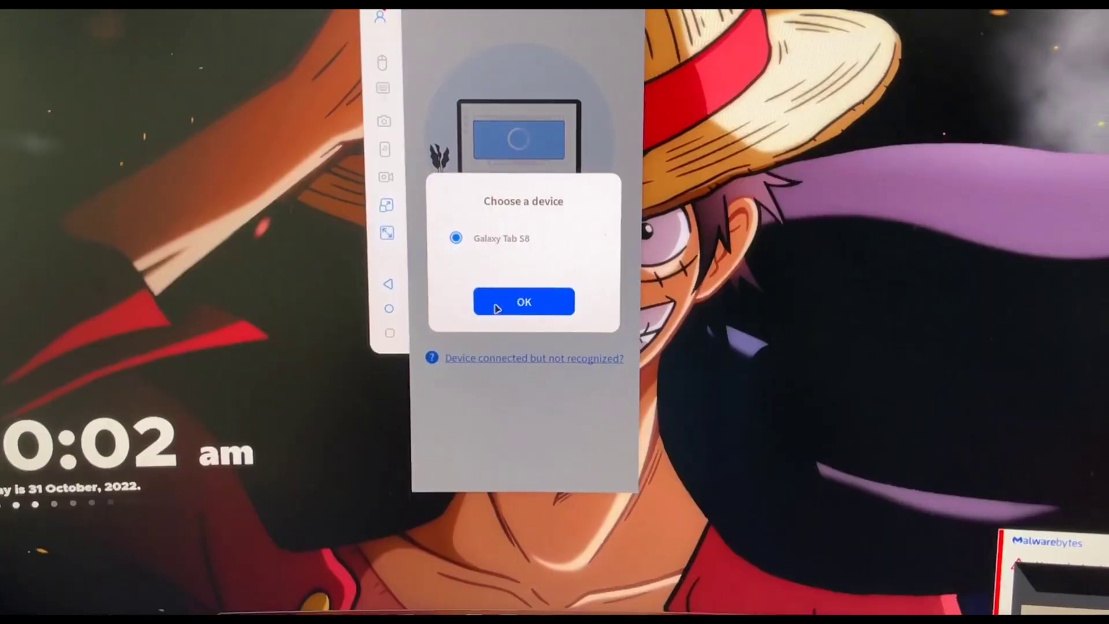
# - Confirm Galaxy Tab S8 as the device to mirror in the Choose a device dialog
pyautogui.click(524, 302)
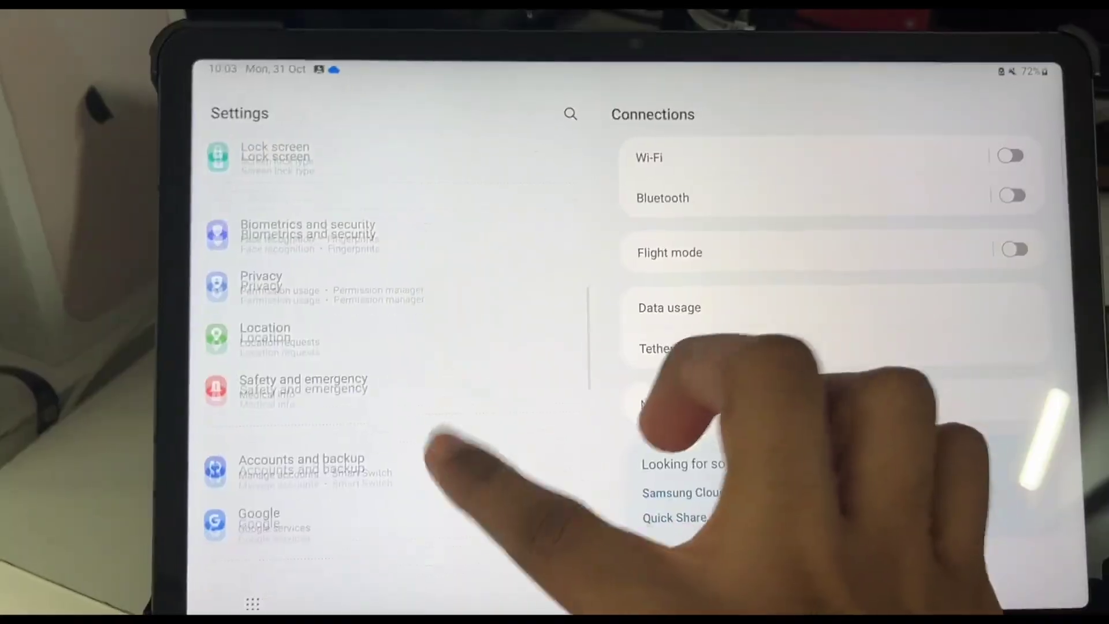
# - Reach the tablet's About and Software information pages
pyautogui.scroll(-3)
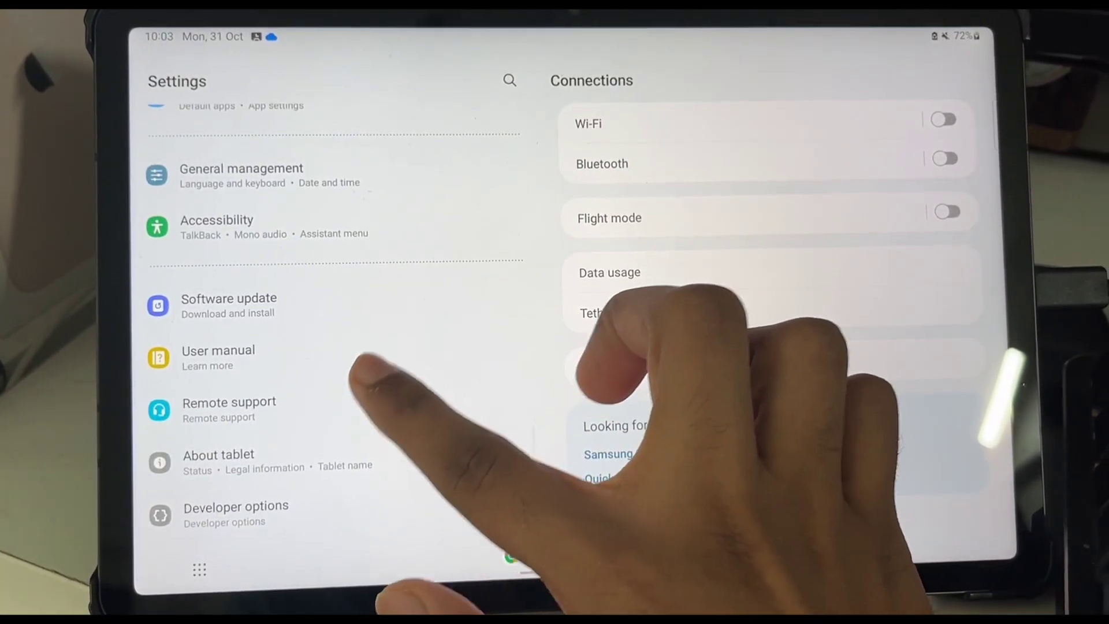
pyautogui.click(219, 461)
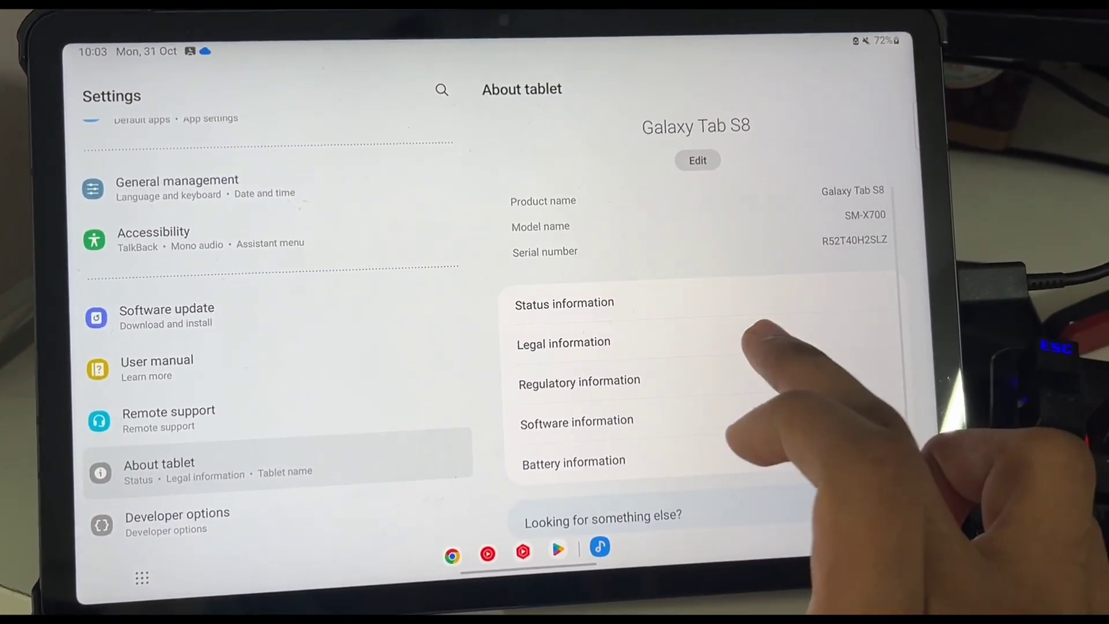
pyautogui.click(577, 423)
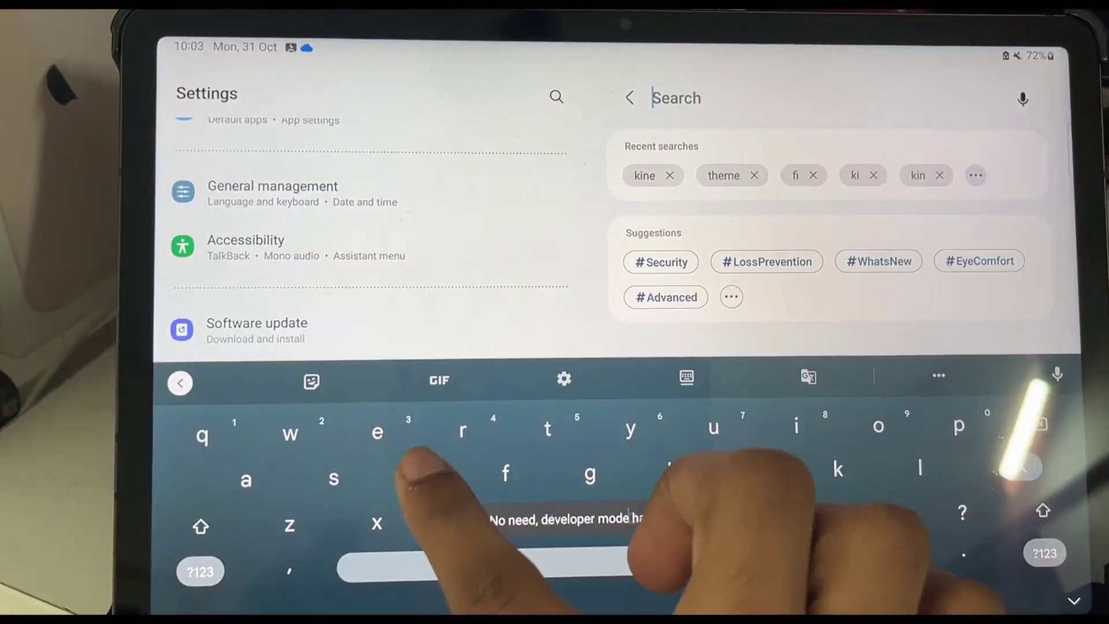
# - Find Developer options via a 'deve' search and switch USB debugging on
pyautogui.write('deve')
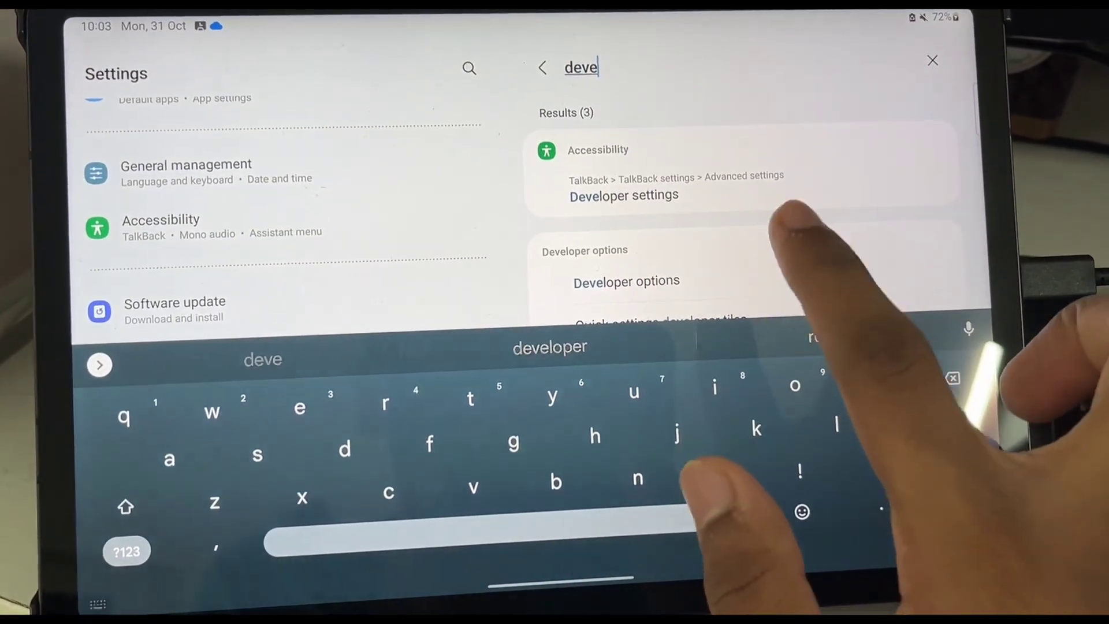
pyautogui.click(625, 280)
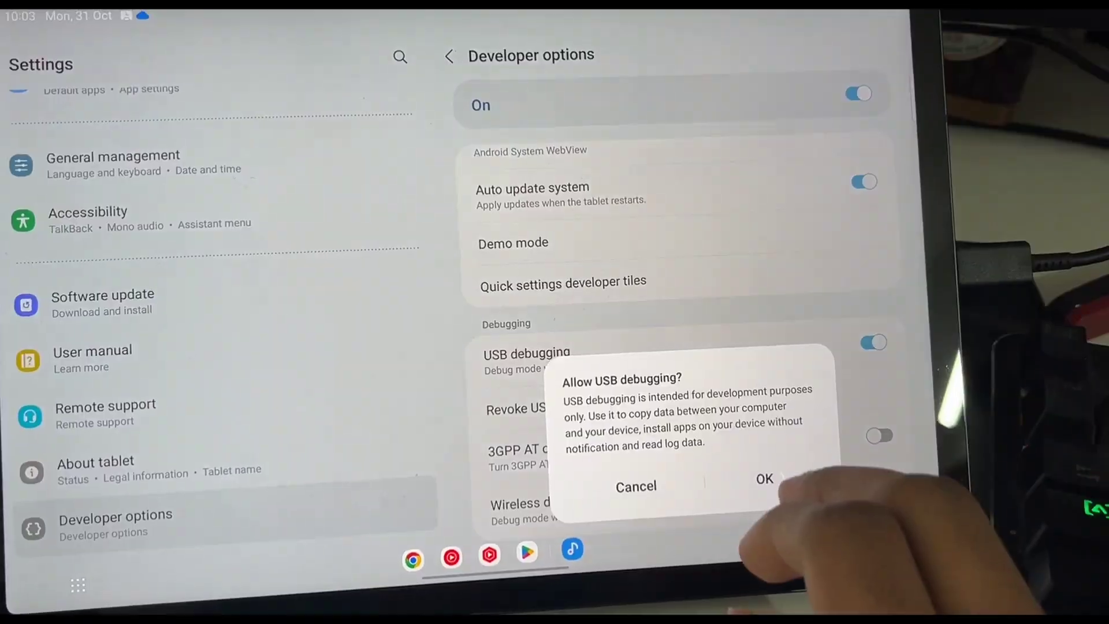
pyautogui.click(763, 478)
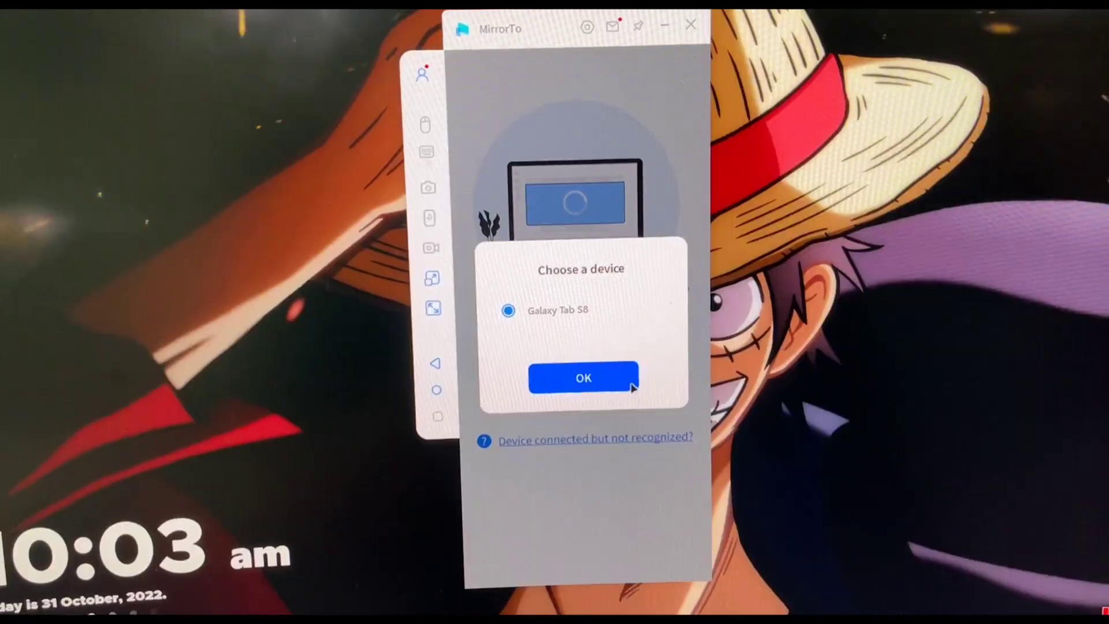
# - Confirm Galaxy Tab S8, then always allow USB debugging from this computer
pyautogui.click(582, 377)
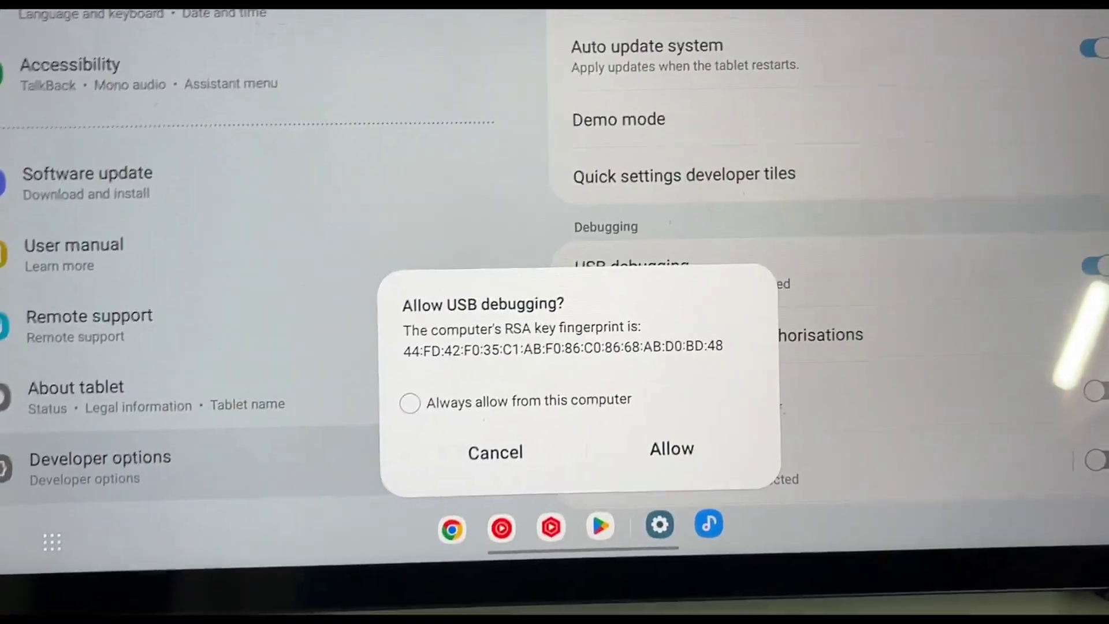
pyautogui.click(409, 402)
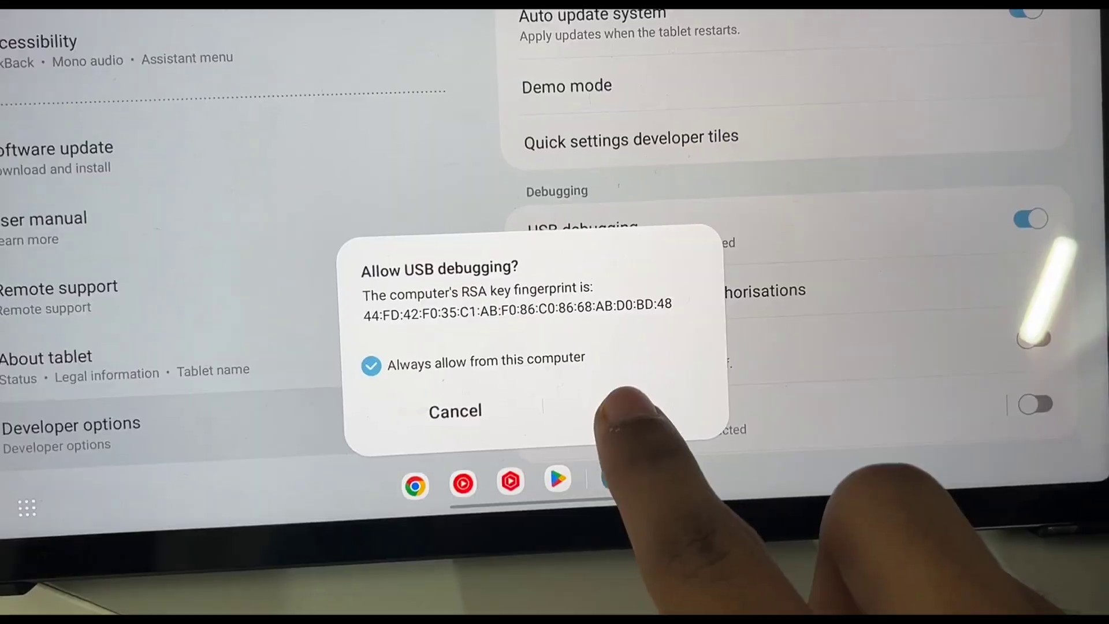
pyautogui.click(623, 412)
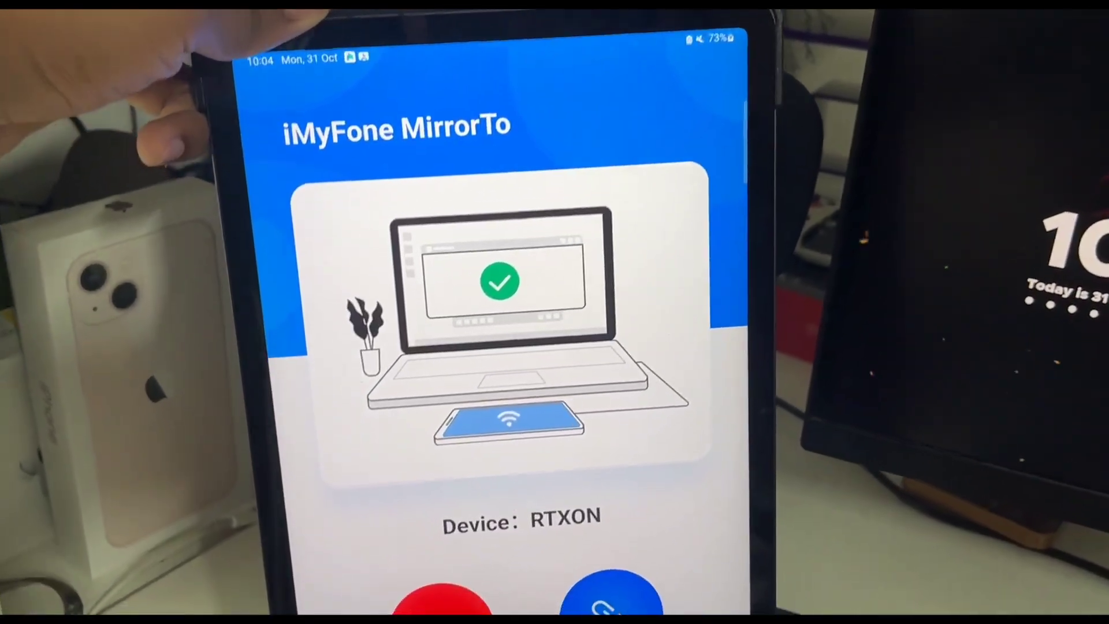
# - Scroll the mirrored app drawer and launch the Citra emulator
pyautogui.scroll(-3)
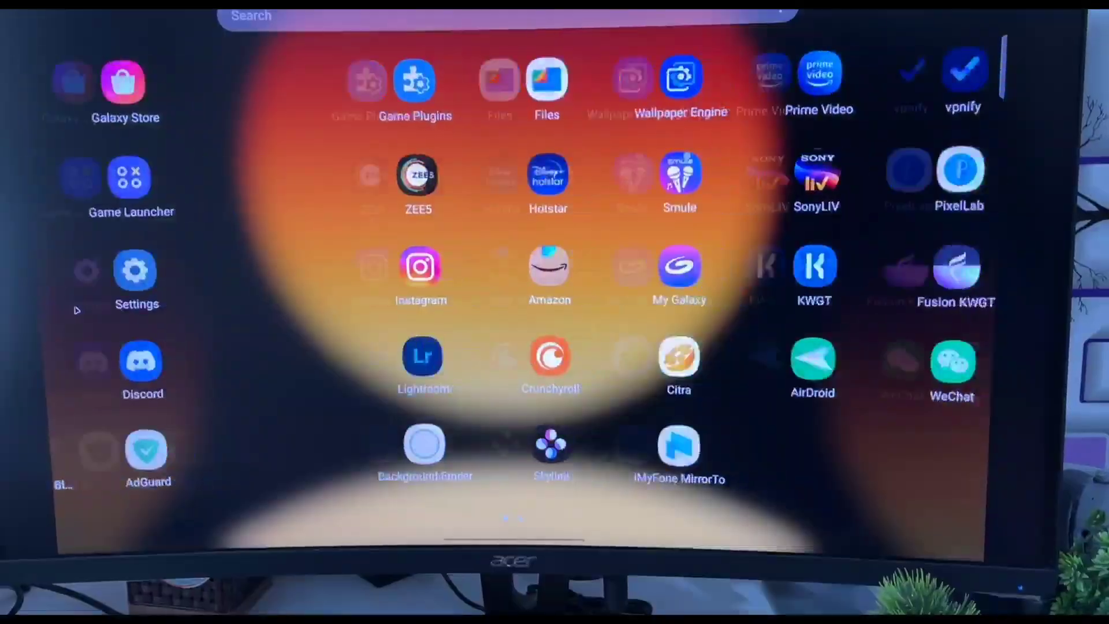
pyautogui.hscroll(-3)
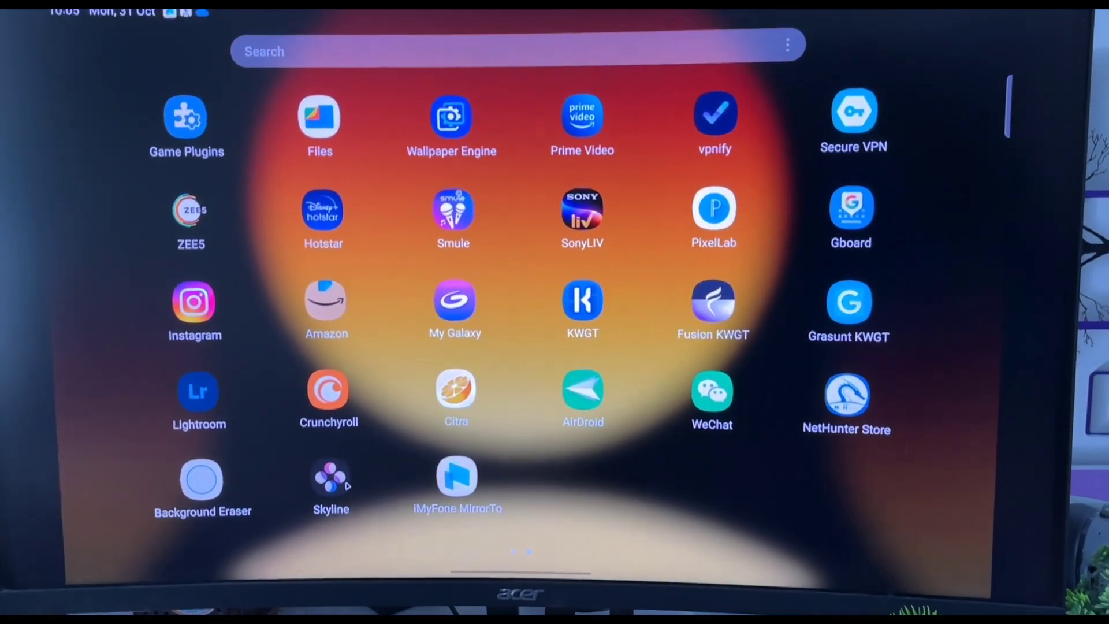
pyautogui.click(331, 480)
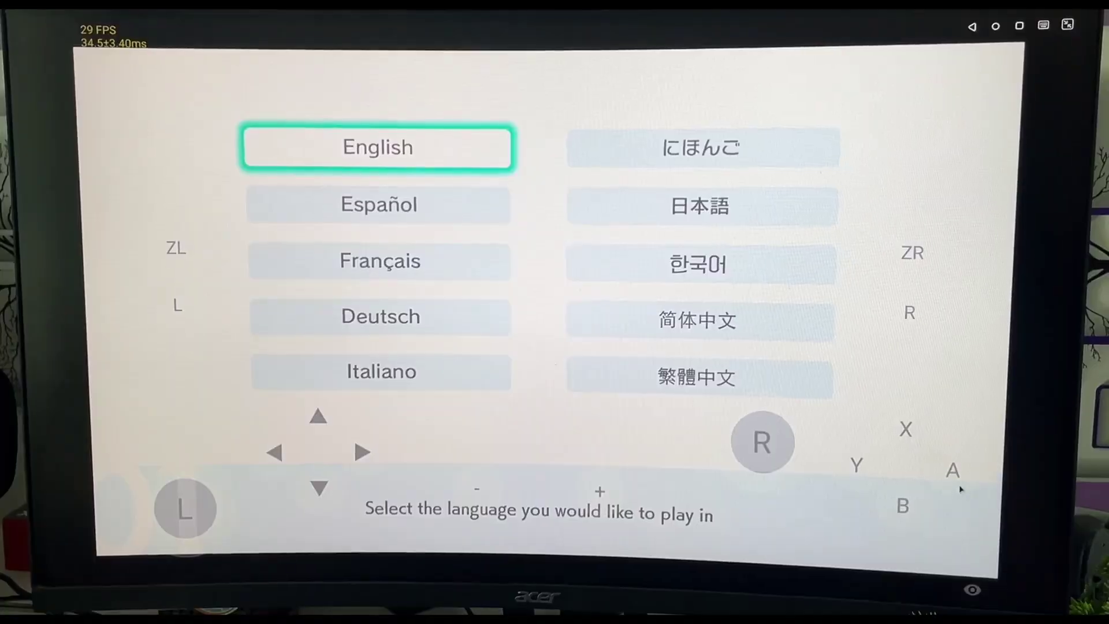
# - Choose English as the play language and enter the name 'AAAAAAA'
pyautogui.click(377, 147)
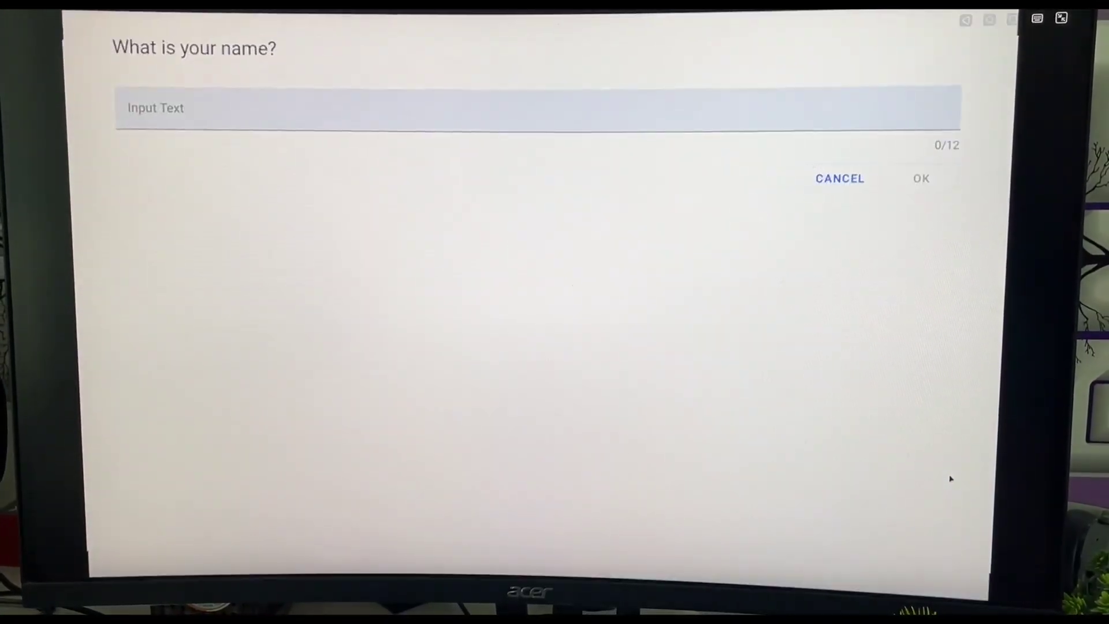
pyautogui.write('AAAAAAA')
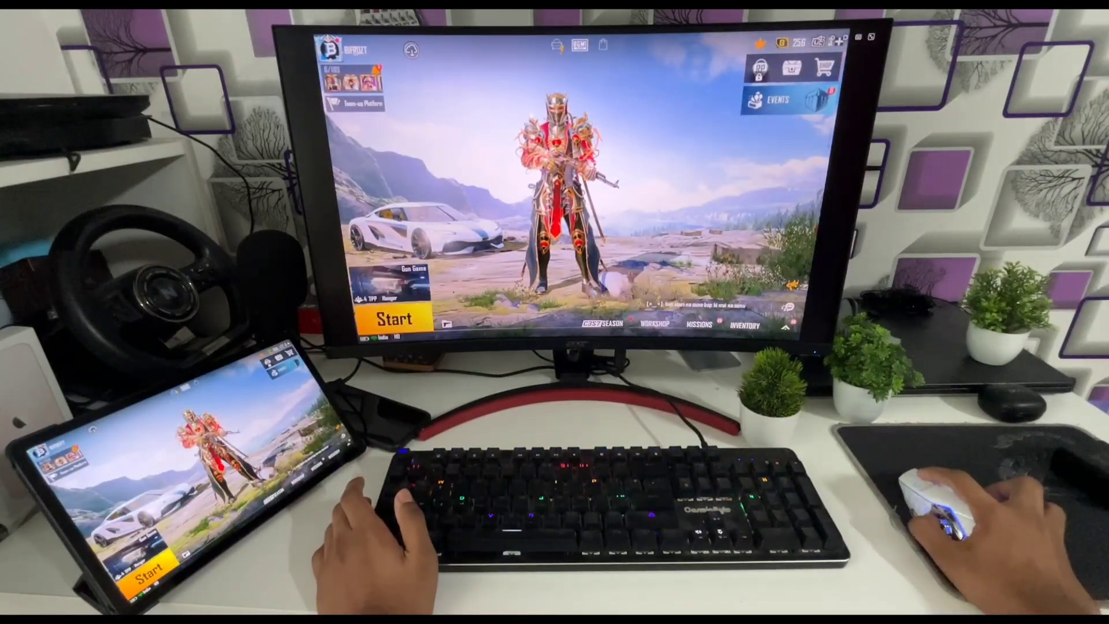
# - Play the mirrored game, then start typing 'writing' in the Skyline GPU-New note
pyautogui.click(388, 317)
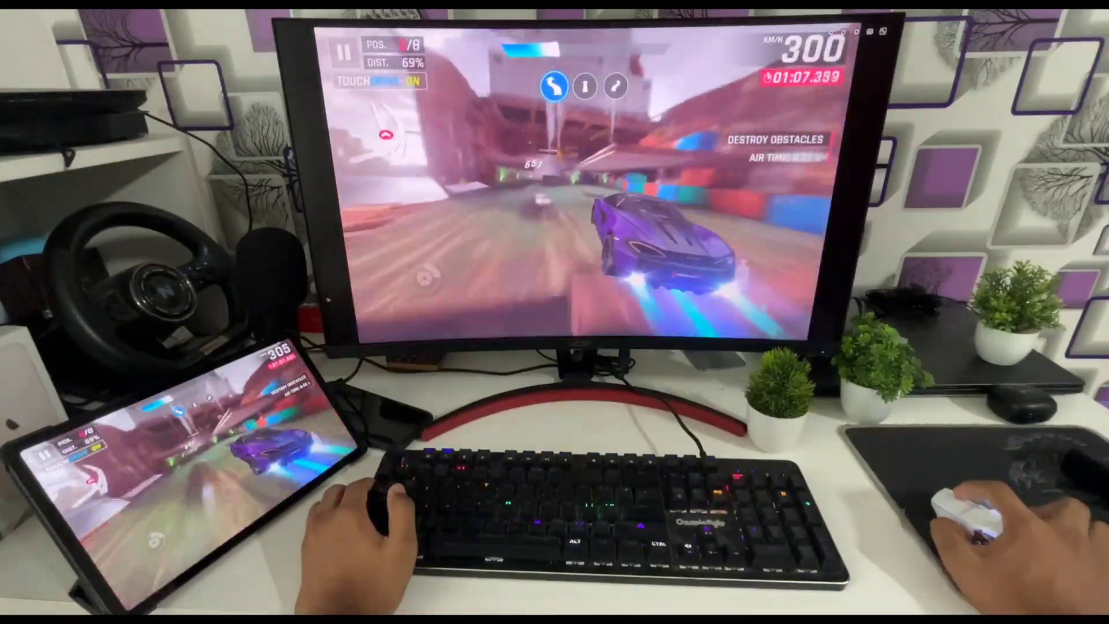
pyautogui.write('writing notes')
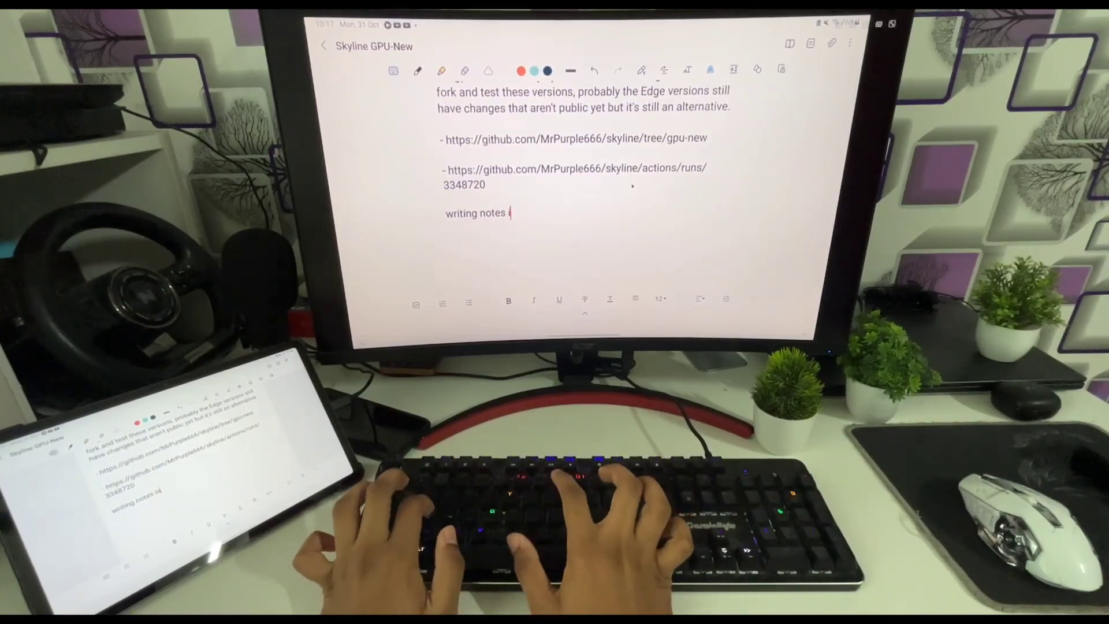
# - Complete 'writing notes is easy!' and add a new line reading 'skyline'
pyautogui.write('is easy')
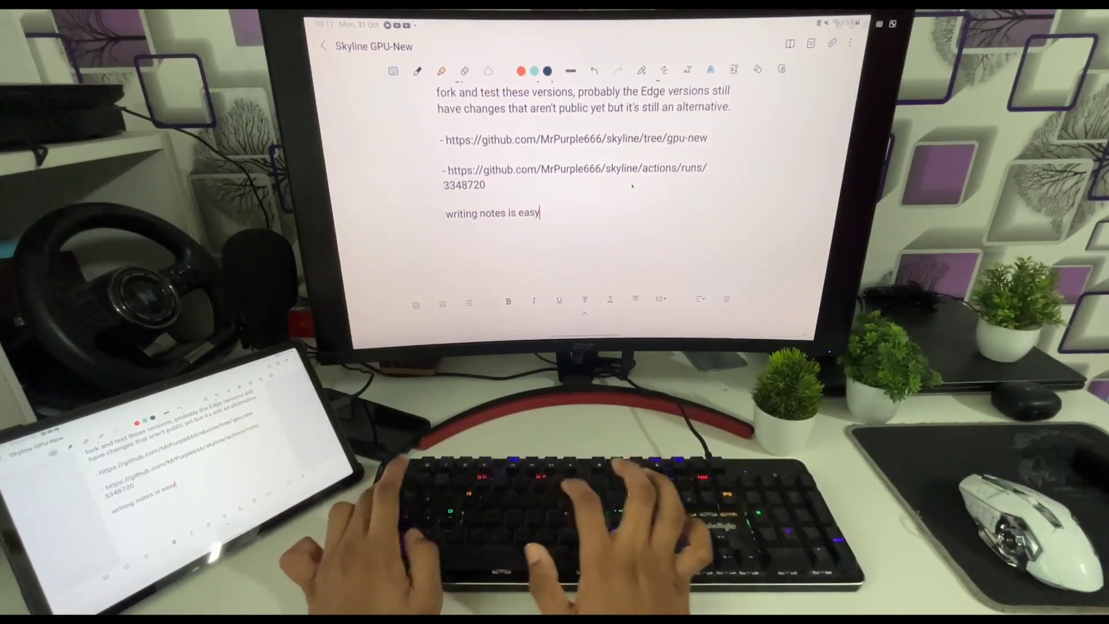
pyautogui.write('!')
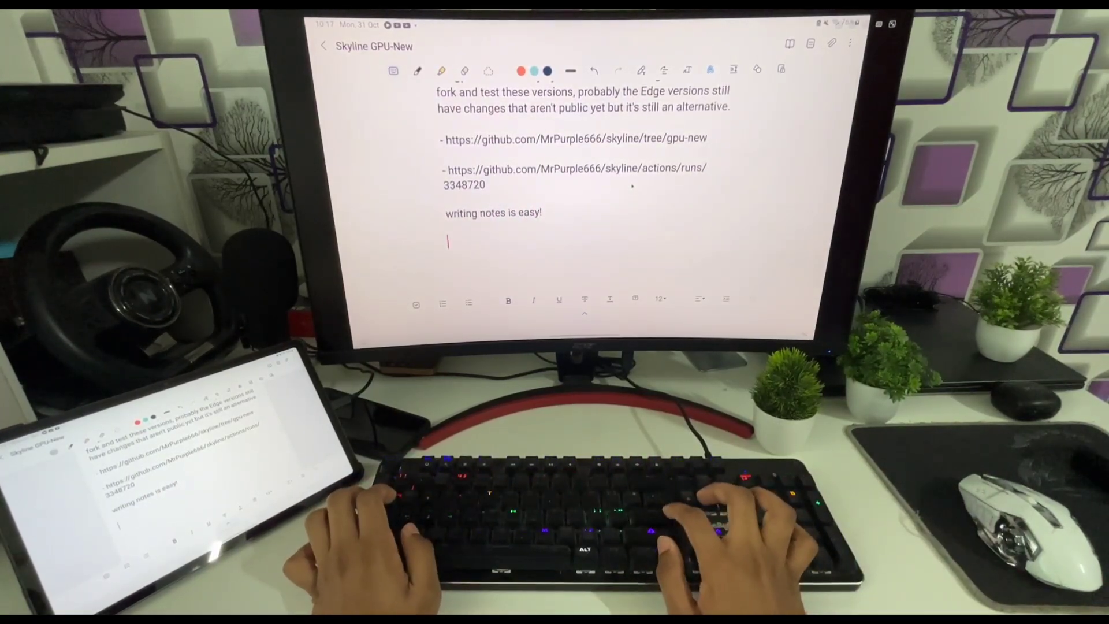
pyautogui.write('skyl')
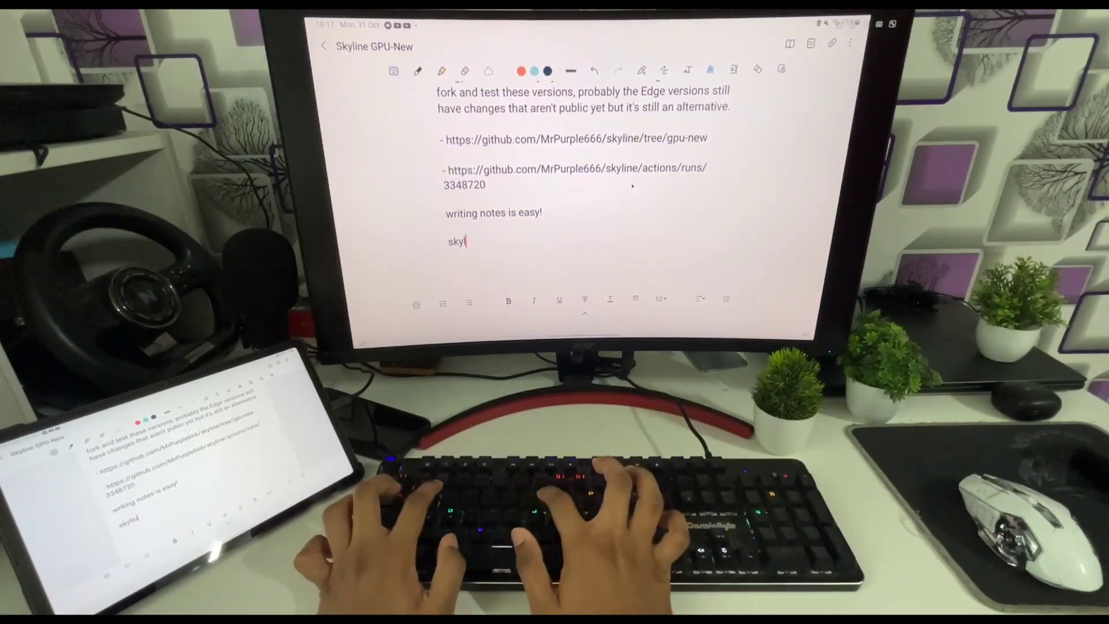
pyautogui.write('i')
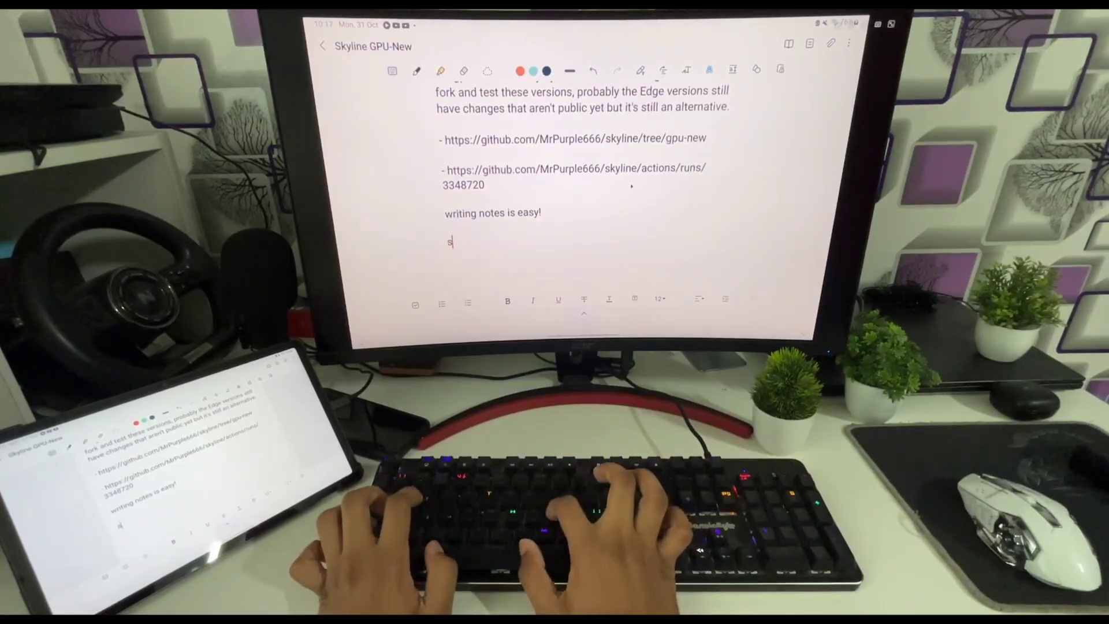
pyautogui.write('skyline')
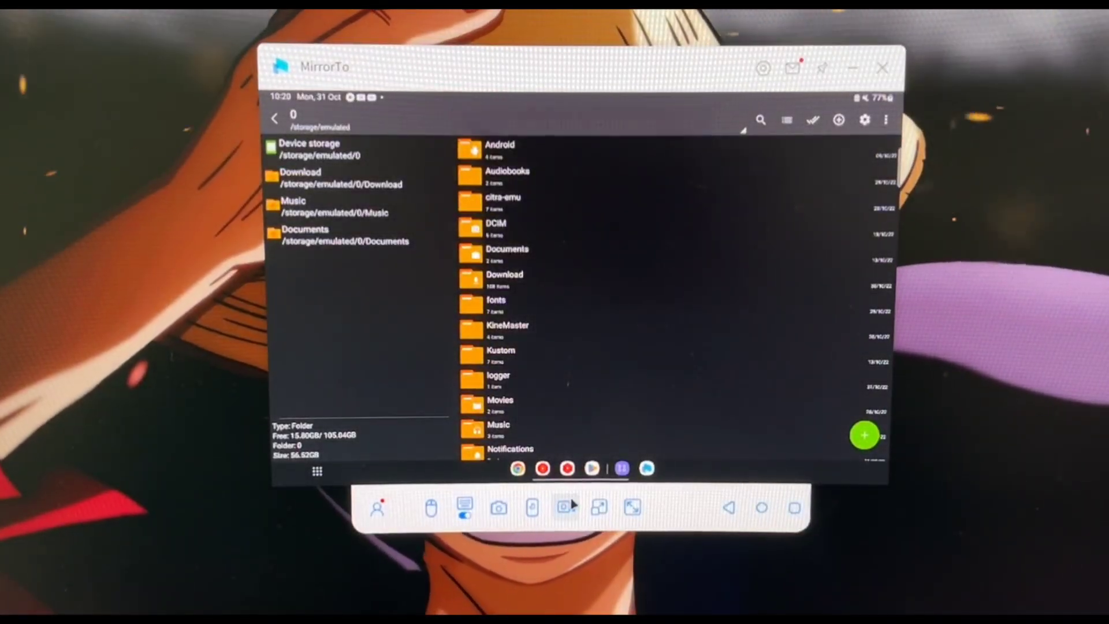
# - Reach the racing game's Controls screen via OPTIONS, showing Wheel Touch steering
pyautogui.click(567, 507)
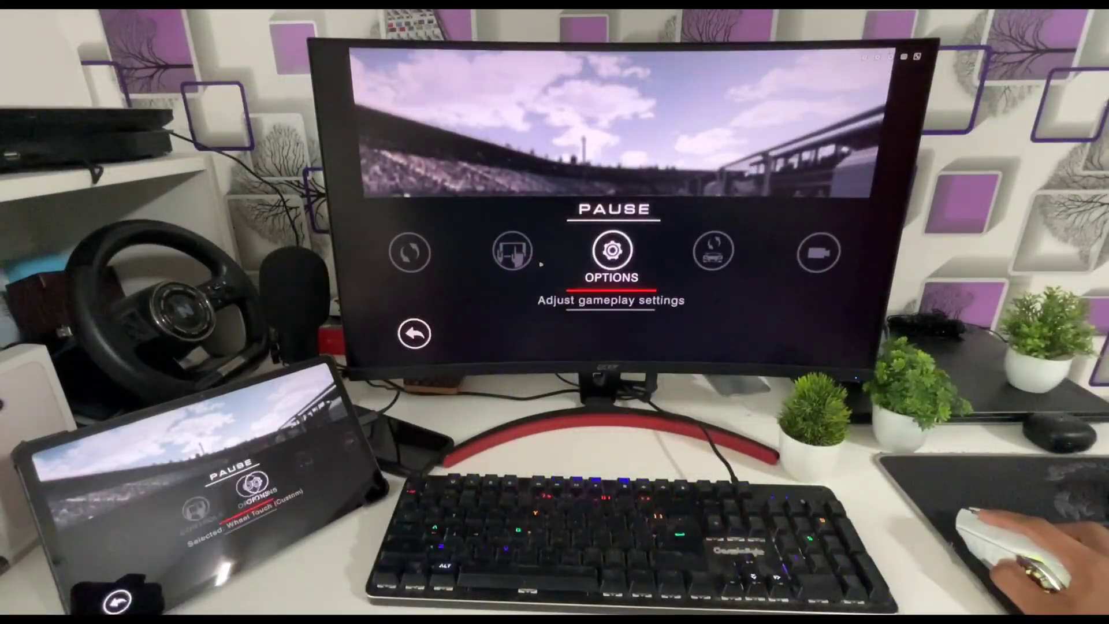
pyautogui.click(612, 252)
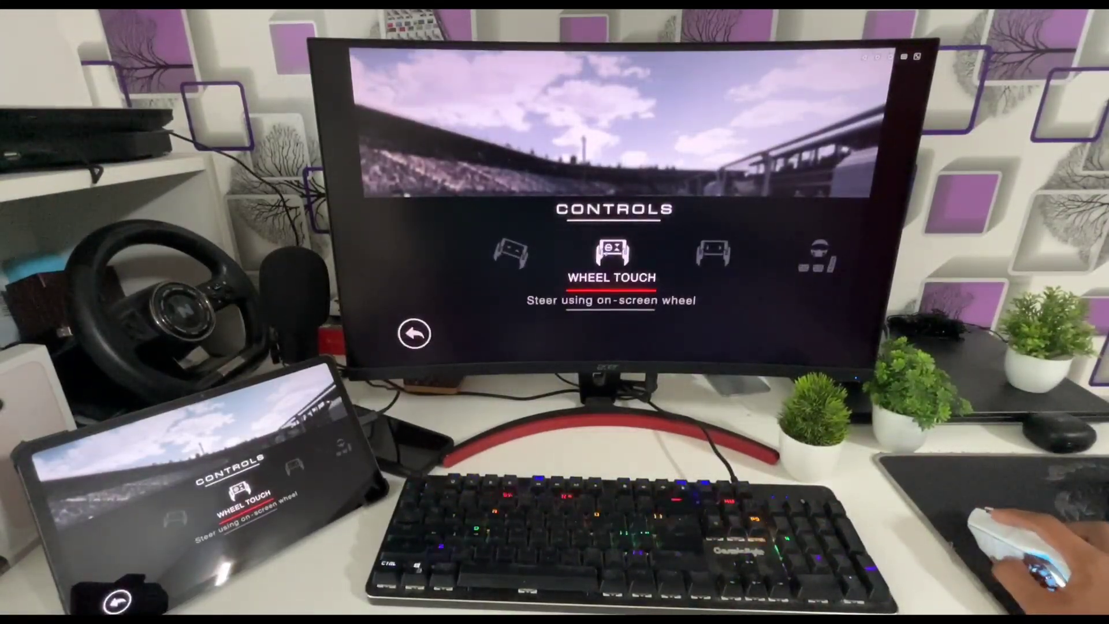